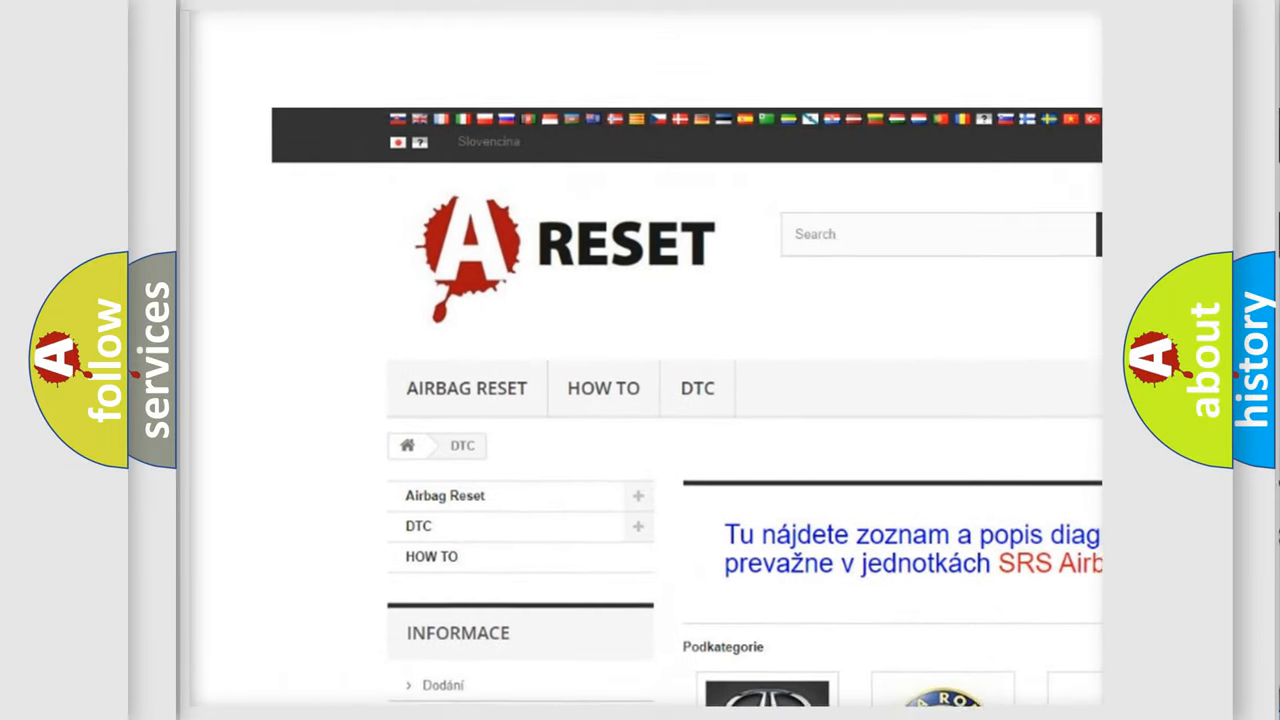
pyautogui.scroll(-3)
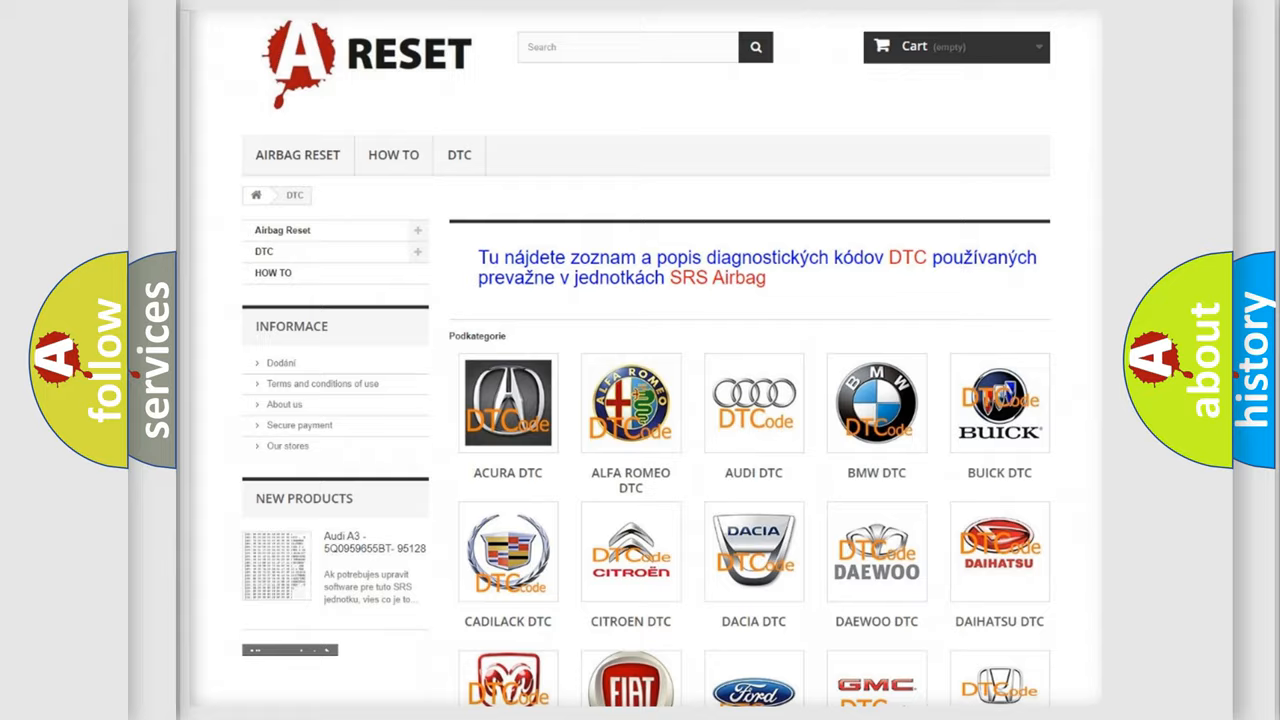
pyautogui.scroll(-3)
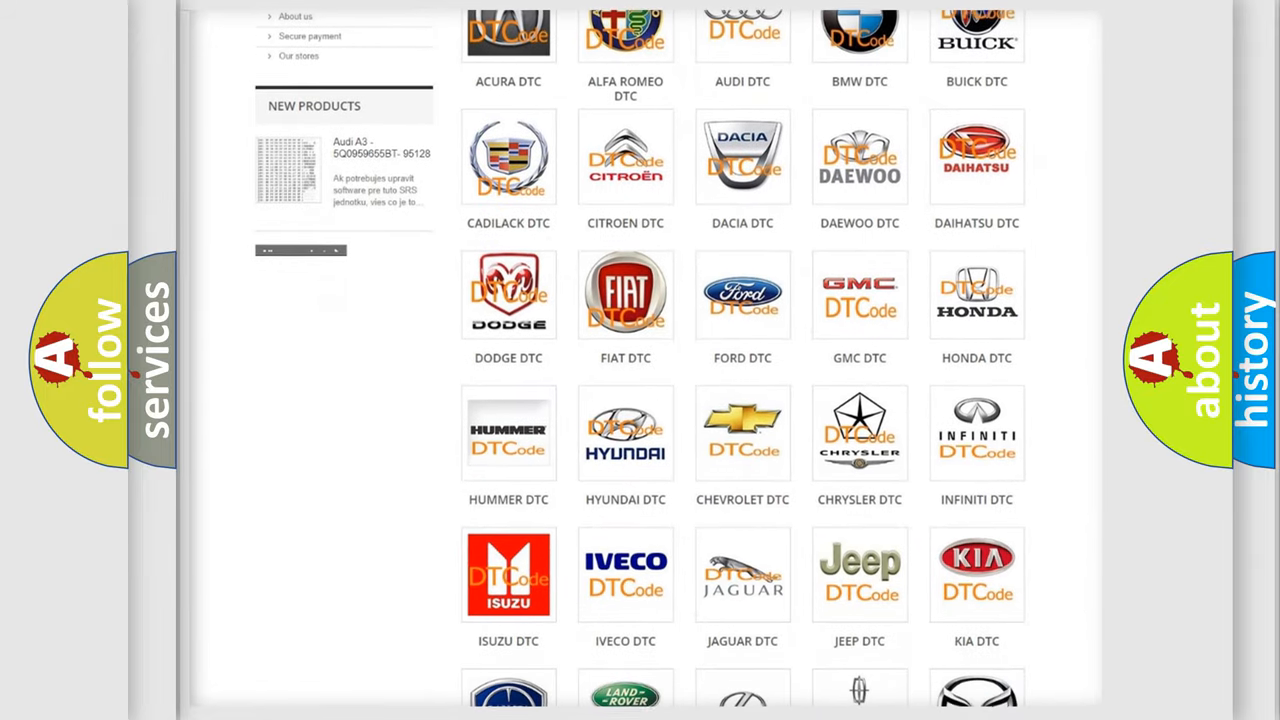